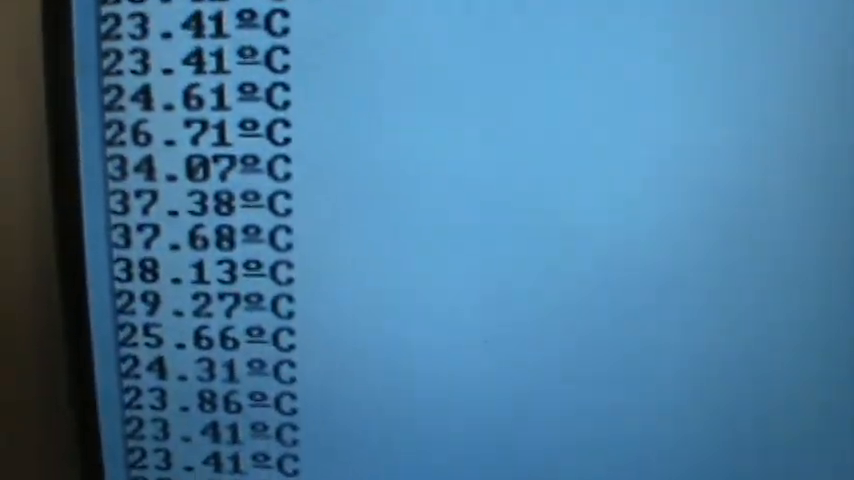
pyautogui.scroll(-3)
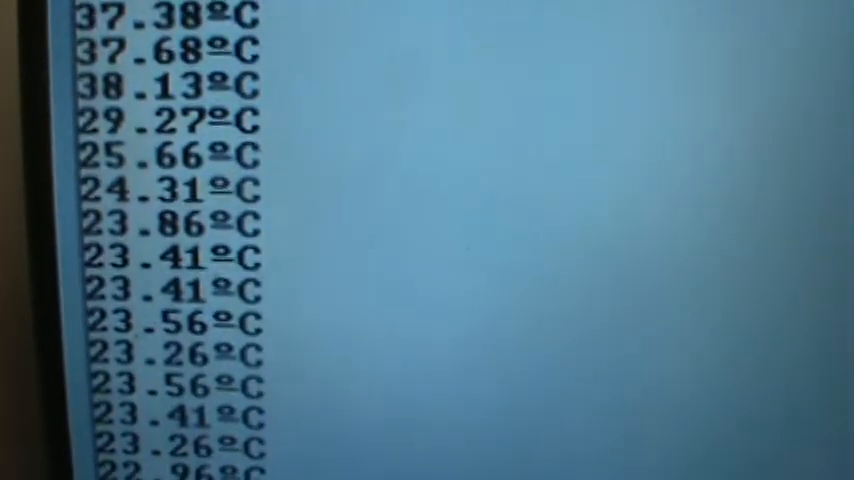